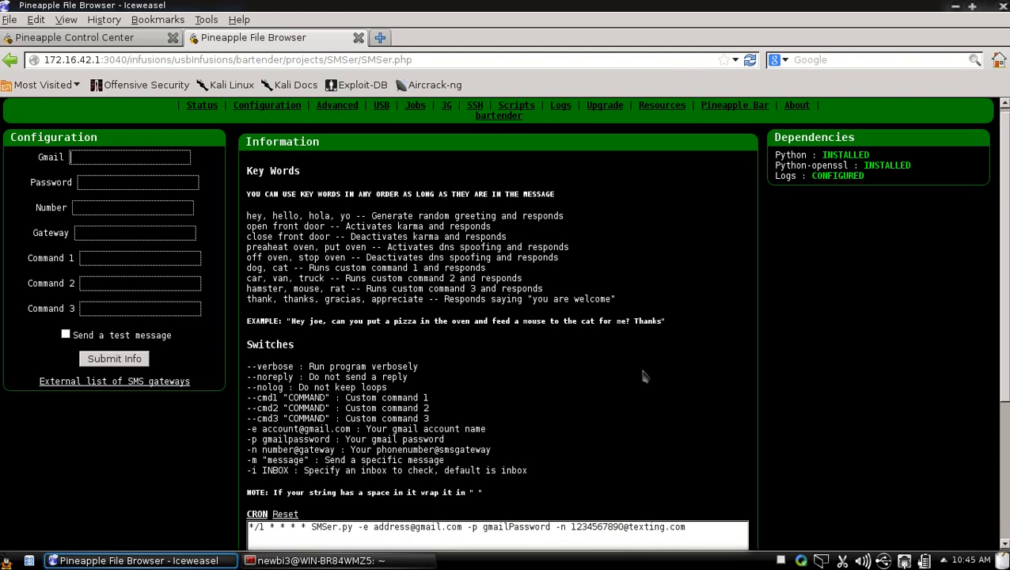
scroll(down, 3)
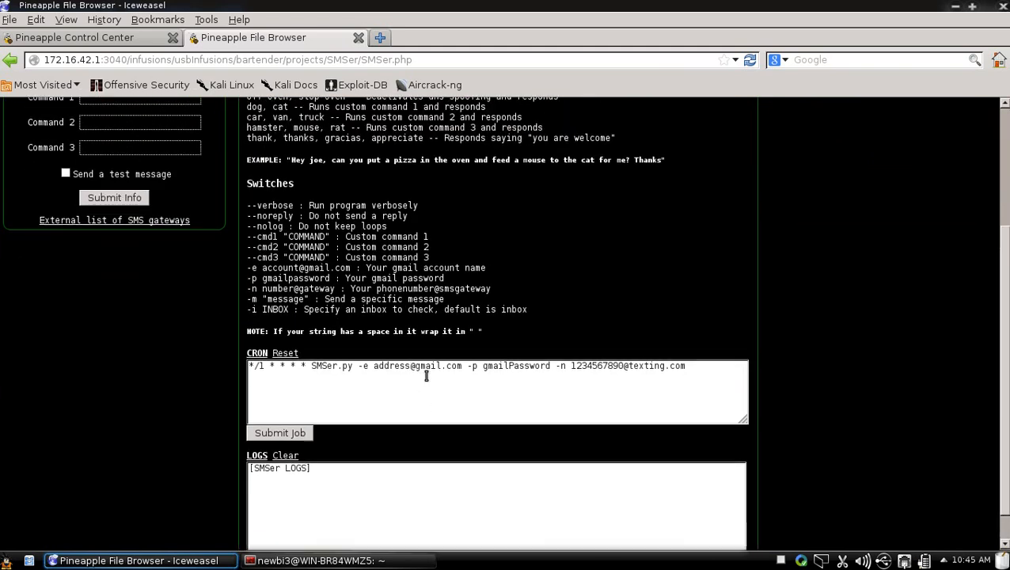
scroll(down, 3)
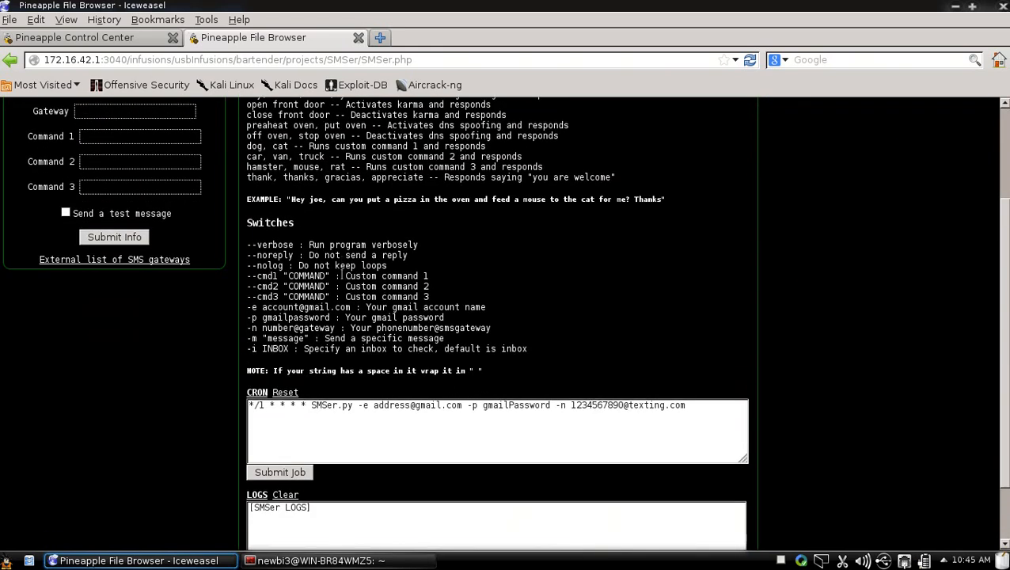
scroll(up, 3)
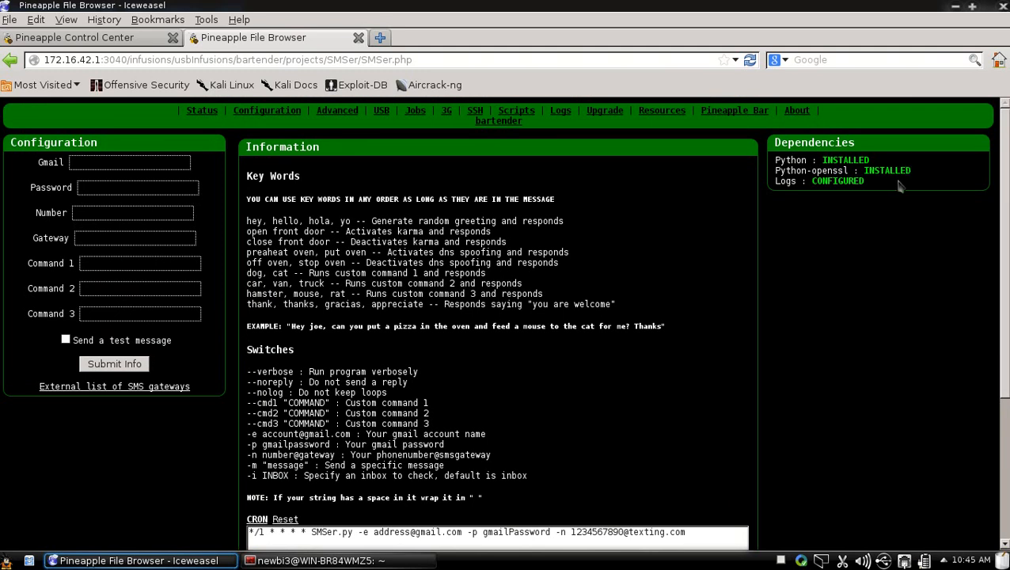
mouse_move(914, 186)
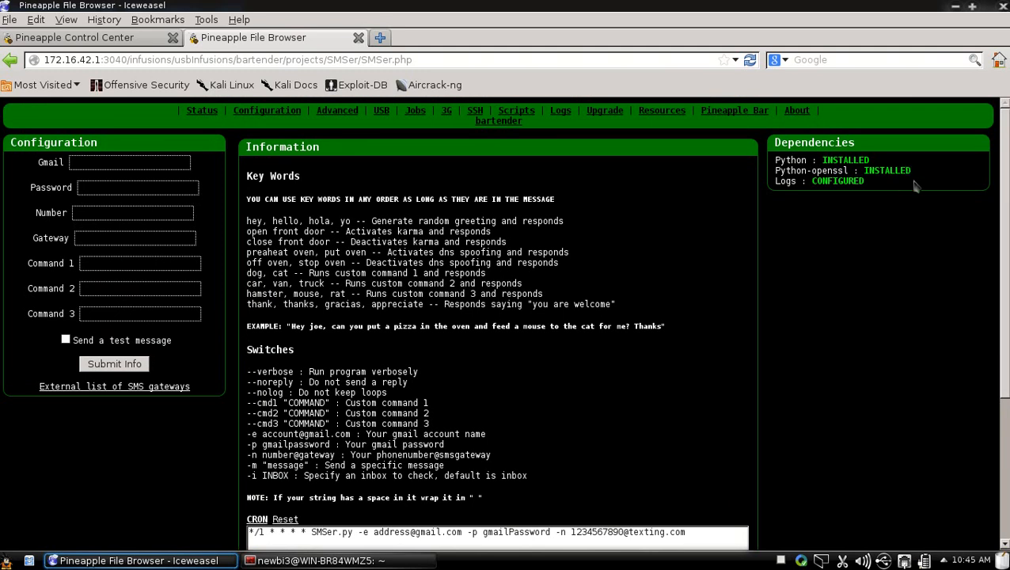
mouse_move(873, 188)
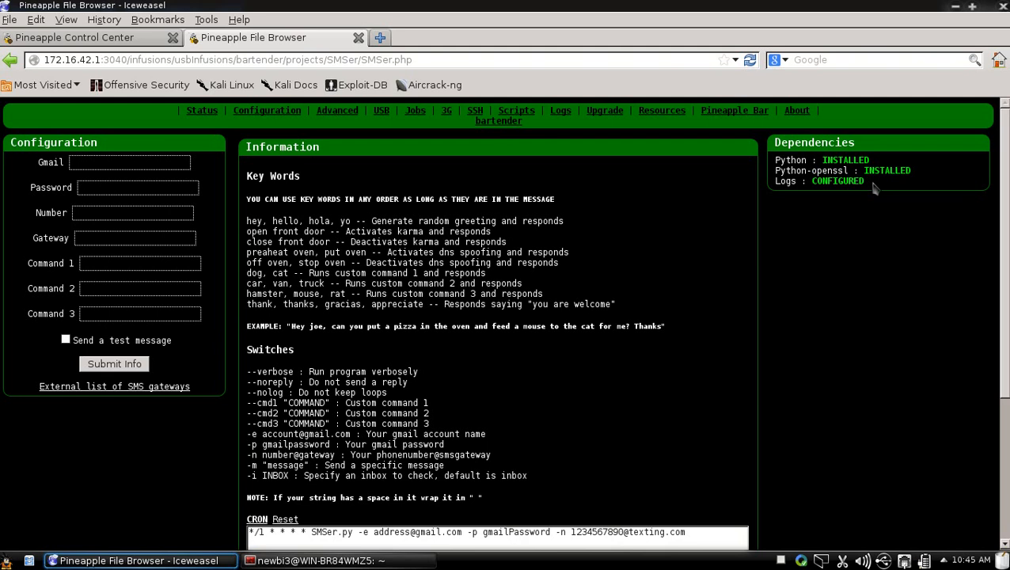
double_click(837, 181)
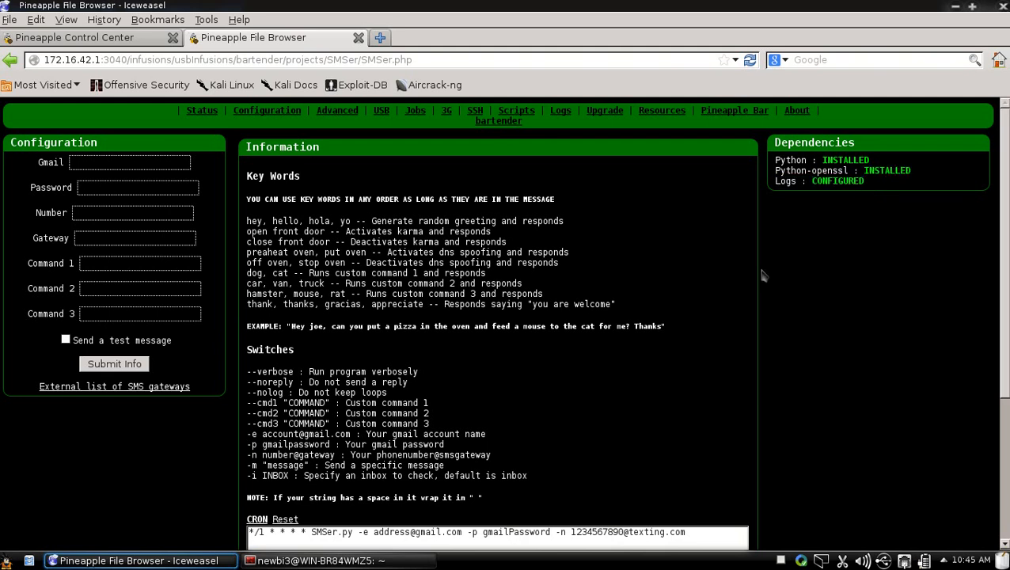
scroll(down, 3)
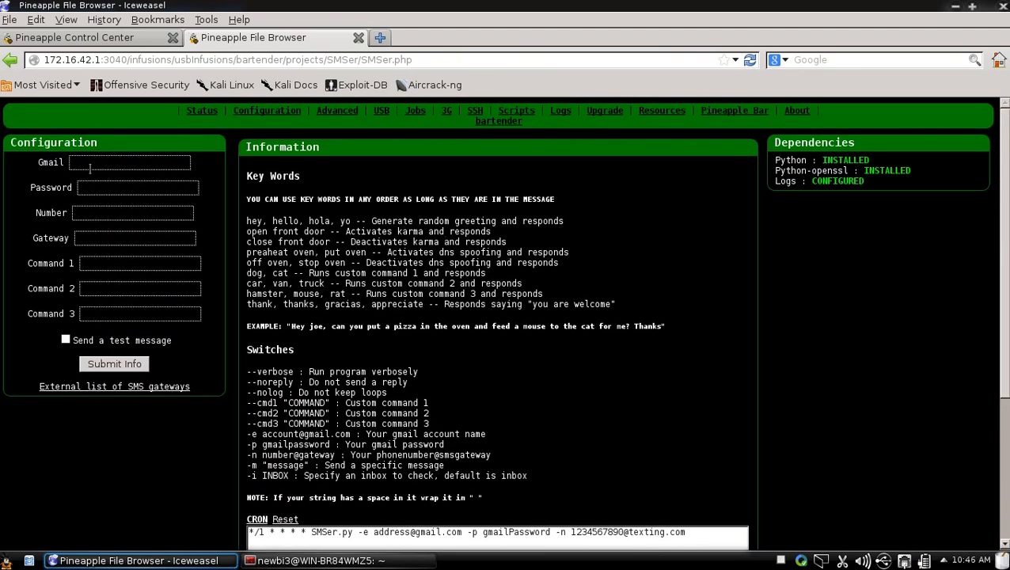
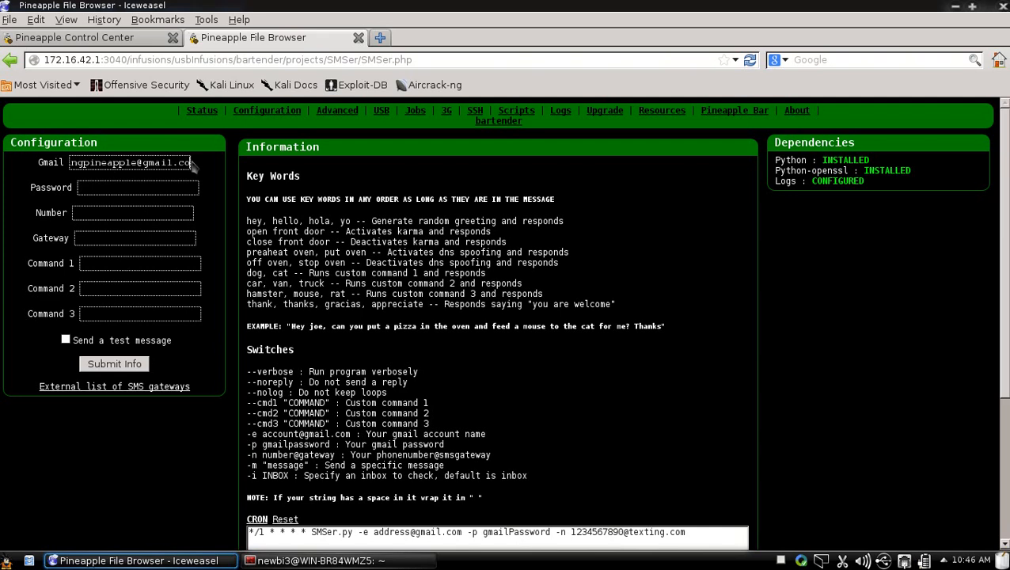
click(135, 187)
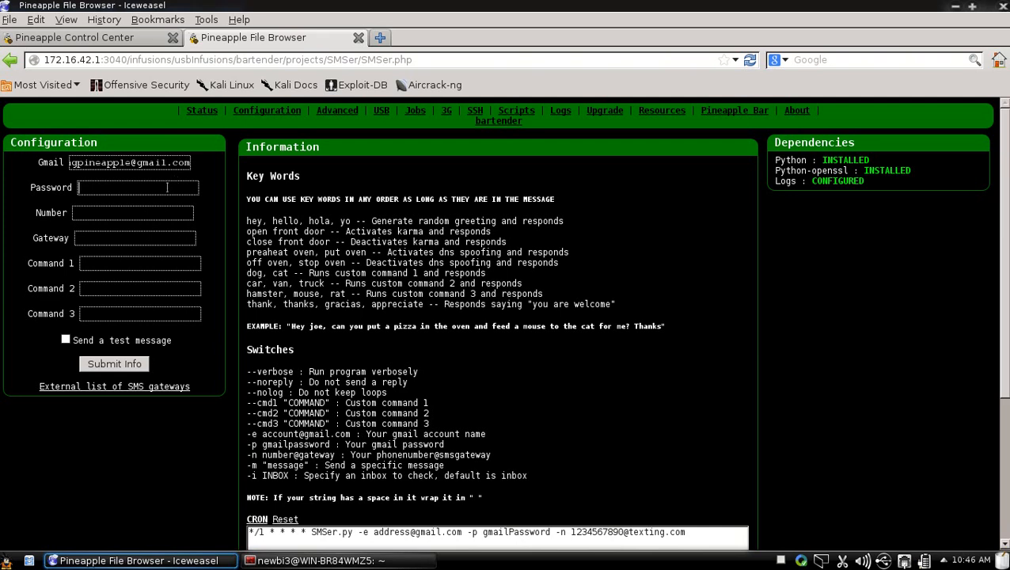
text(password)
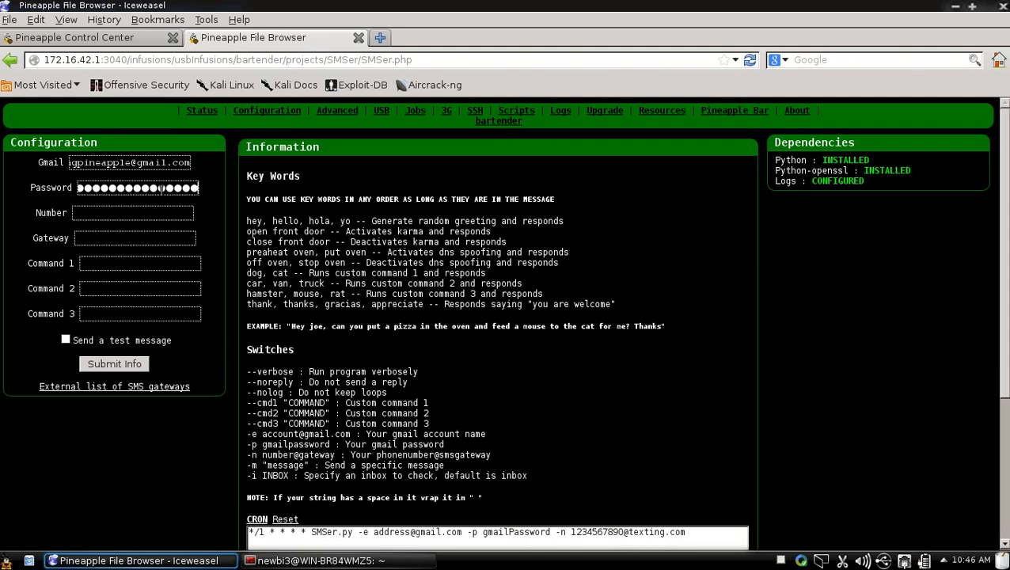
Enter phone number 123456..., the sprint gateway and Command 1 'echo hello world >'.
text(1234567890)
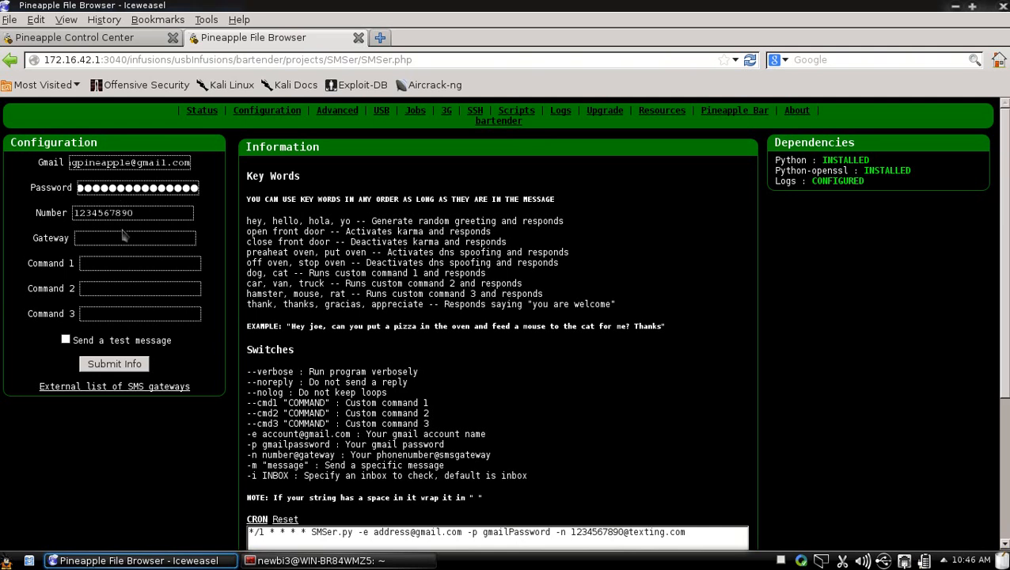
text(s)
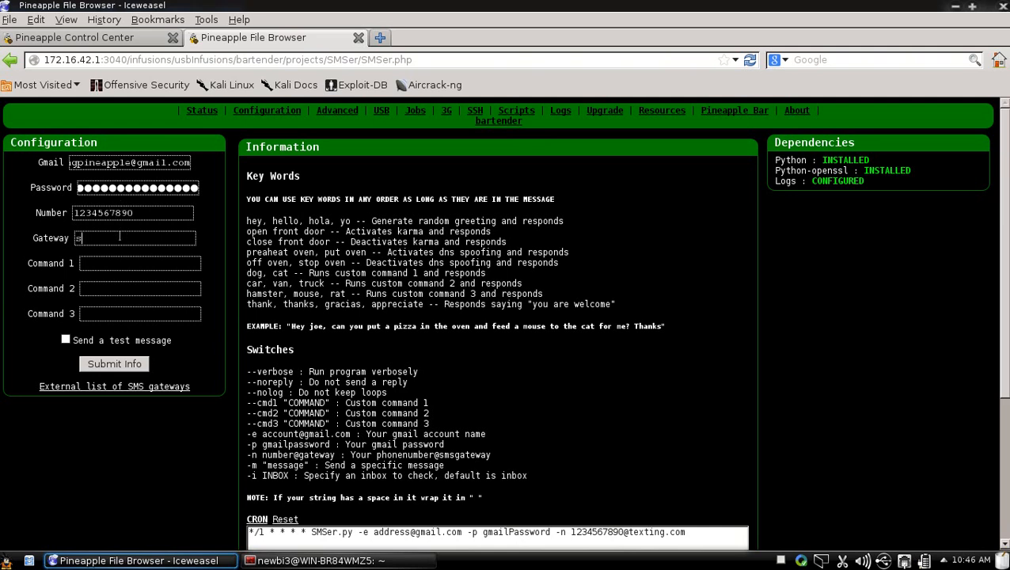
text(print.text.com)
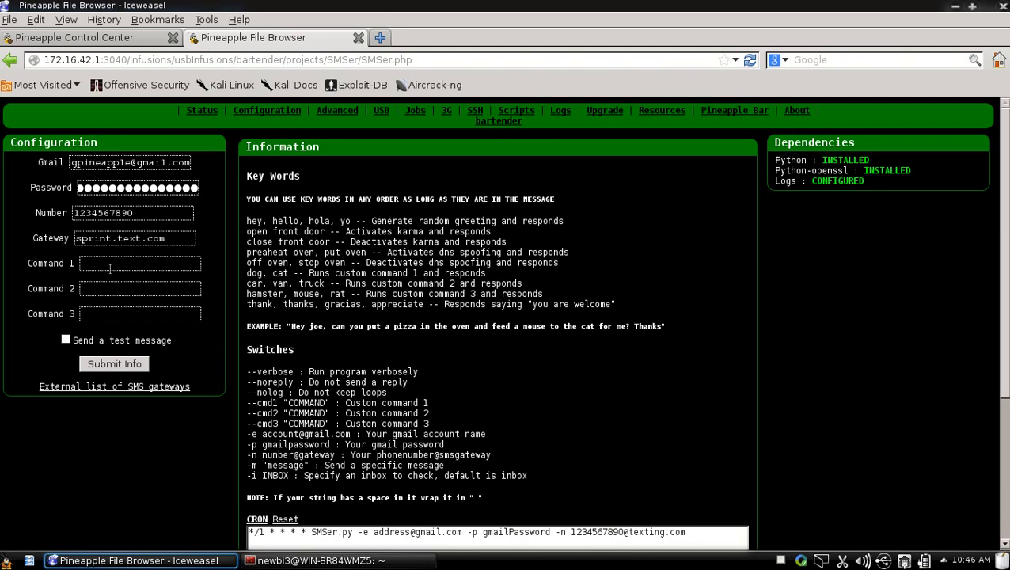
click(140, 288)
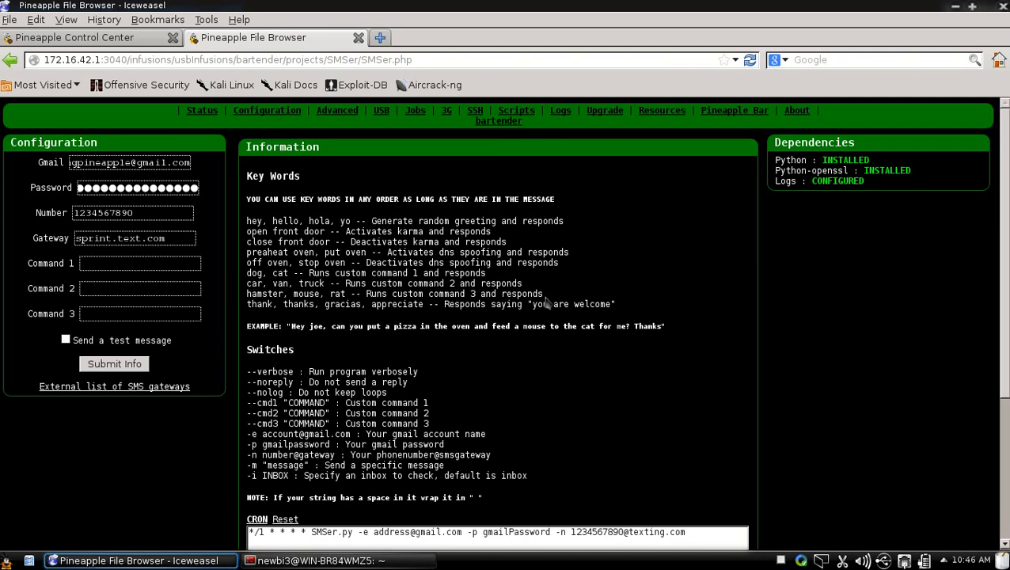
drag(247, 272, 544, 294)
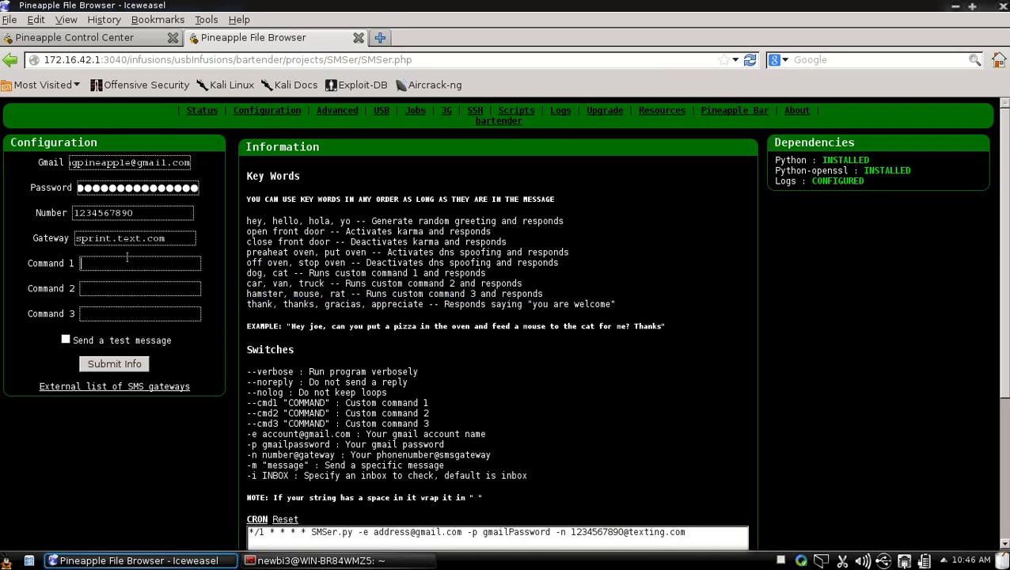
text(echo hello)
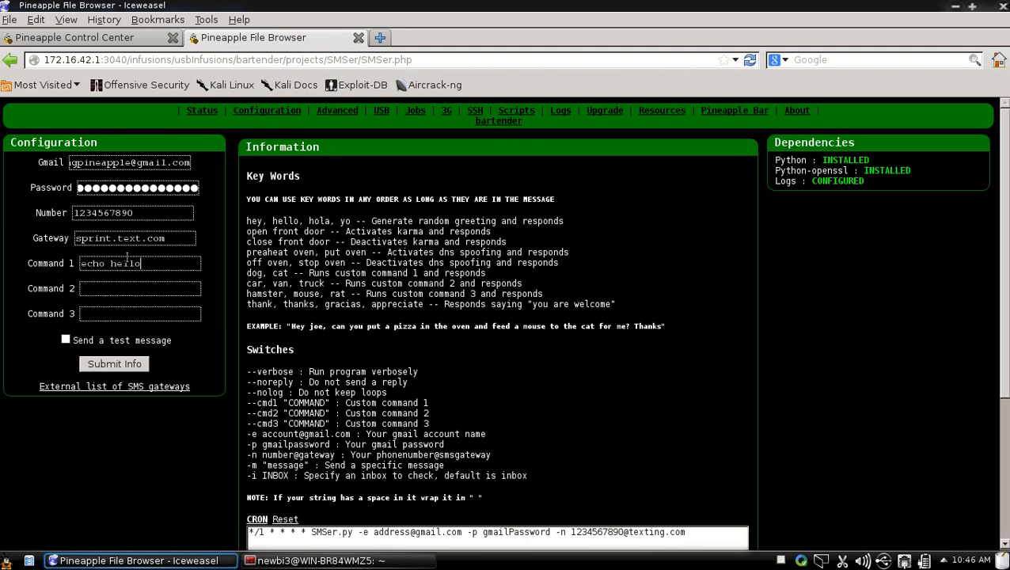
text(world >)
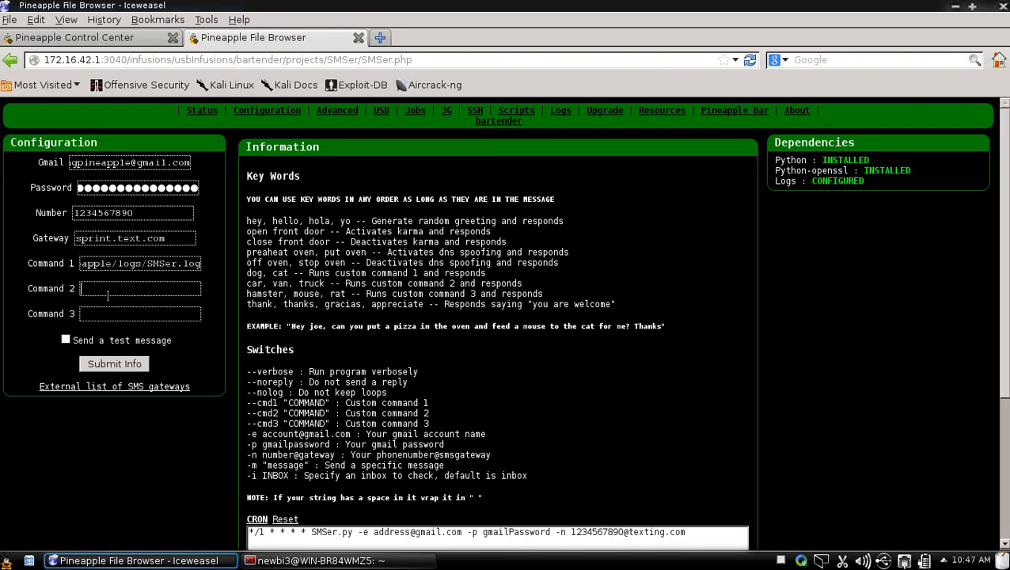
Untick 'Send a test message' so no test SMS is sent.
click(66, 339)
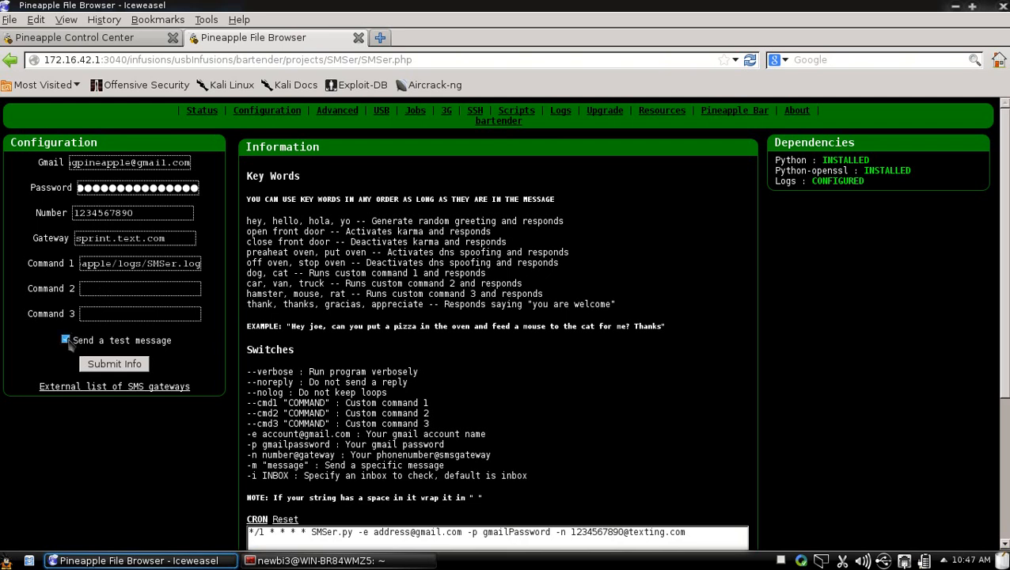
click(66, 339)
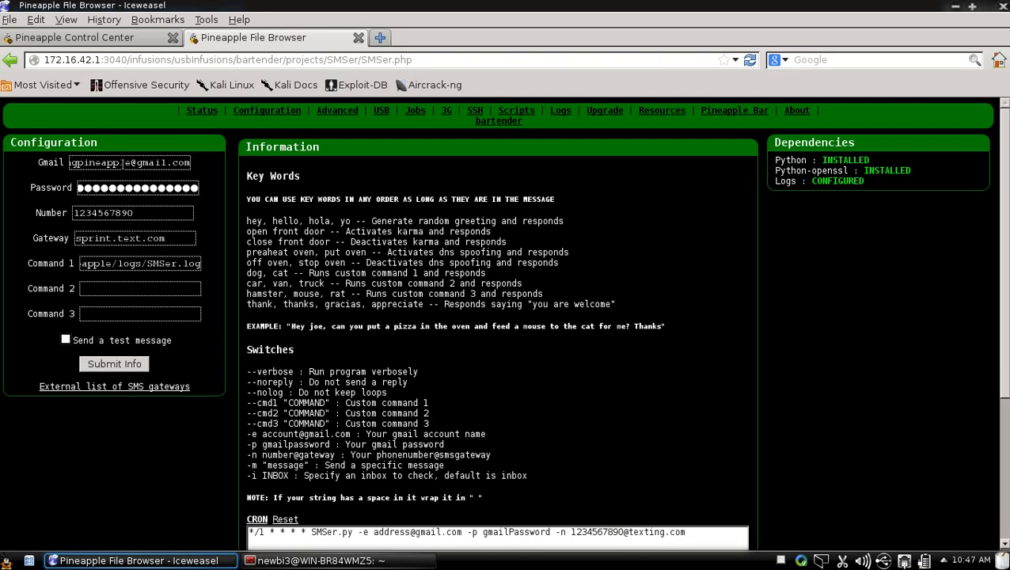
click(114, 364)
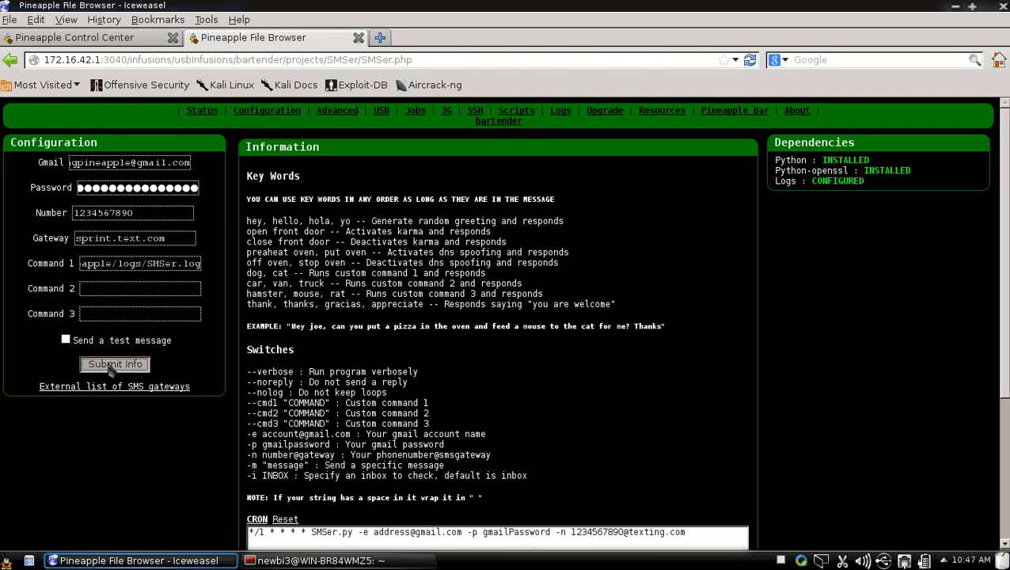
Submit the SMSer info and dismiss the Remember Password prompt.
click(114, 363)
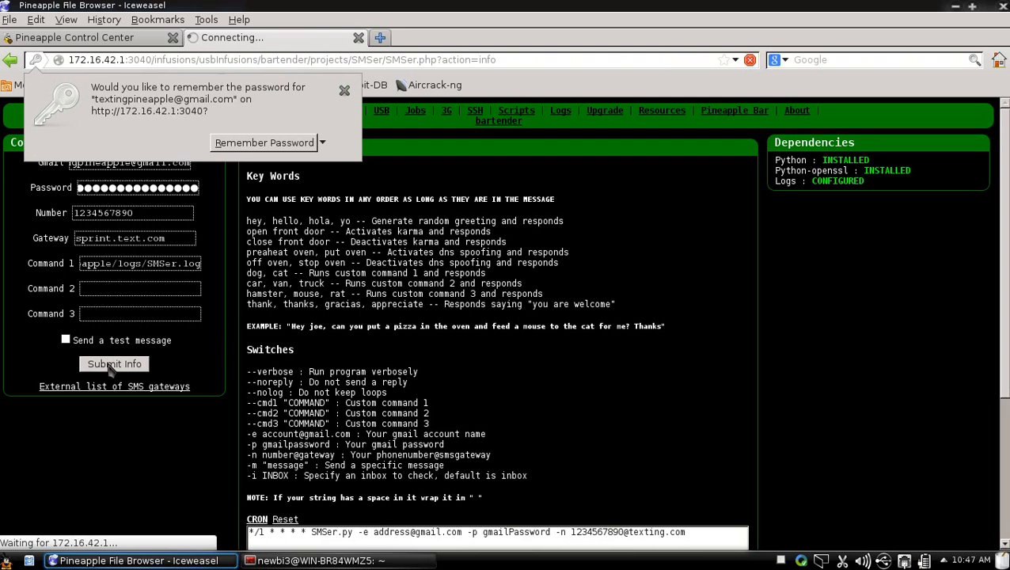
click(114, 364)
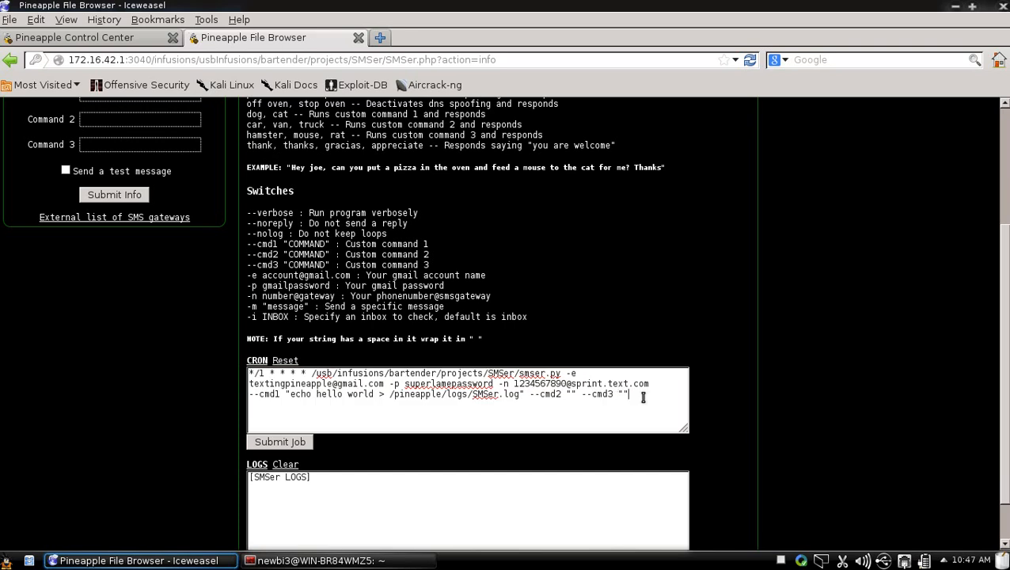
drag(285, 244, 528, 316)
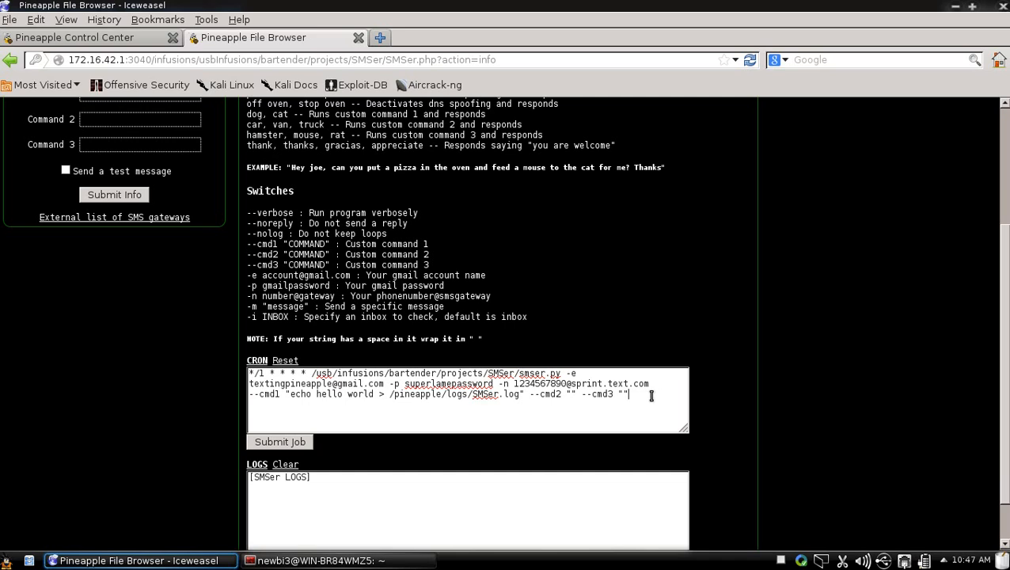
drag(501, 393, 630, 394)
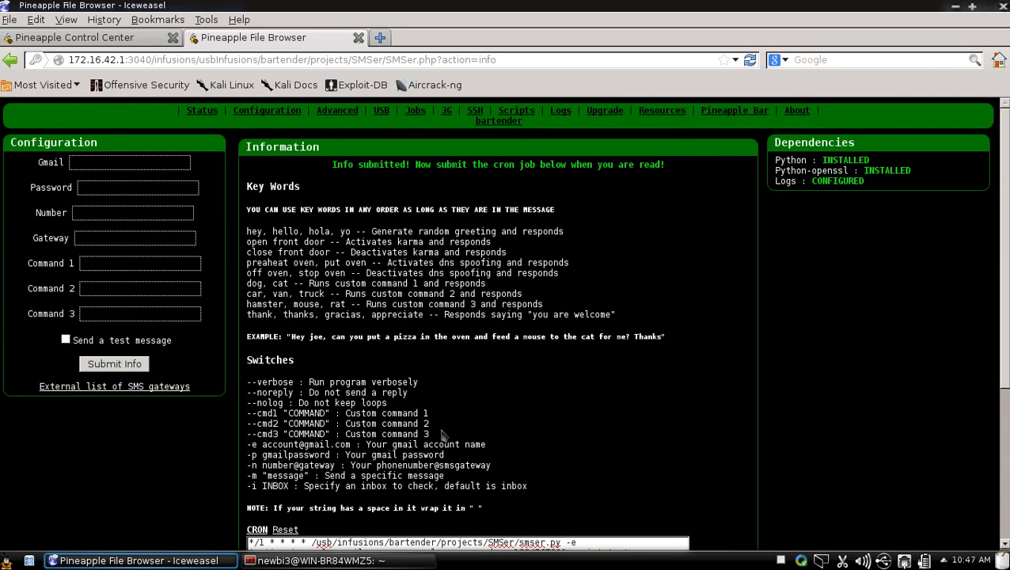
Submit the generated smser.py cron job from the CRON box.
scroll(down, 3)
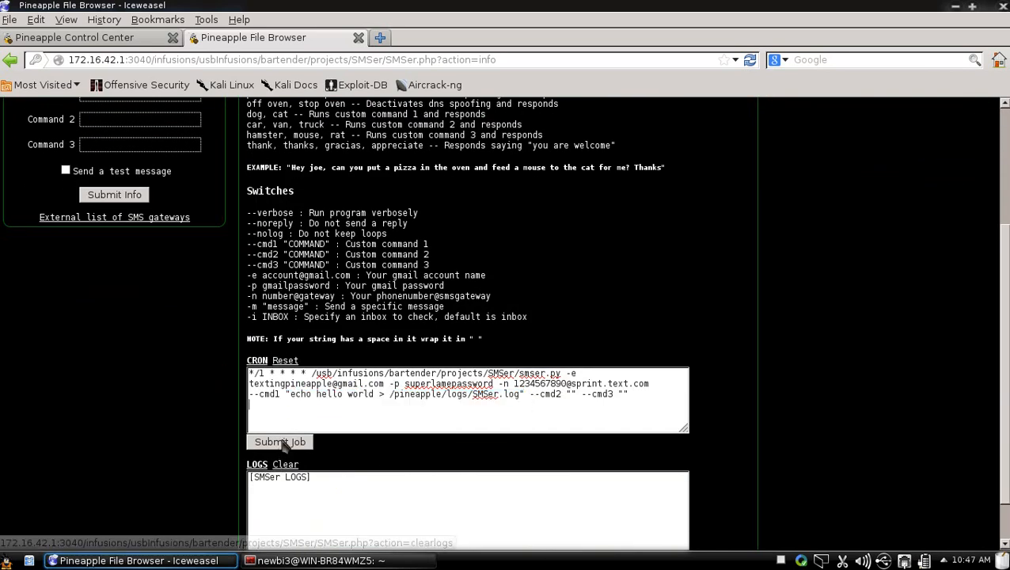
click(280, 442)
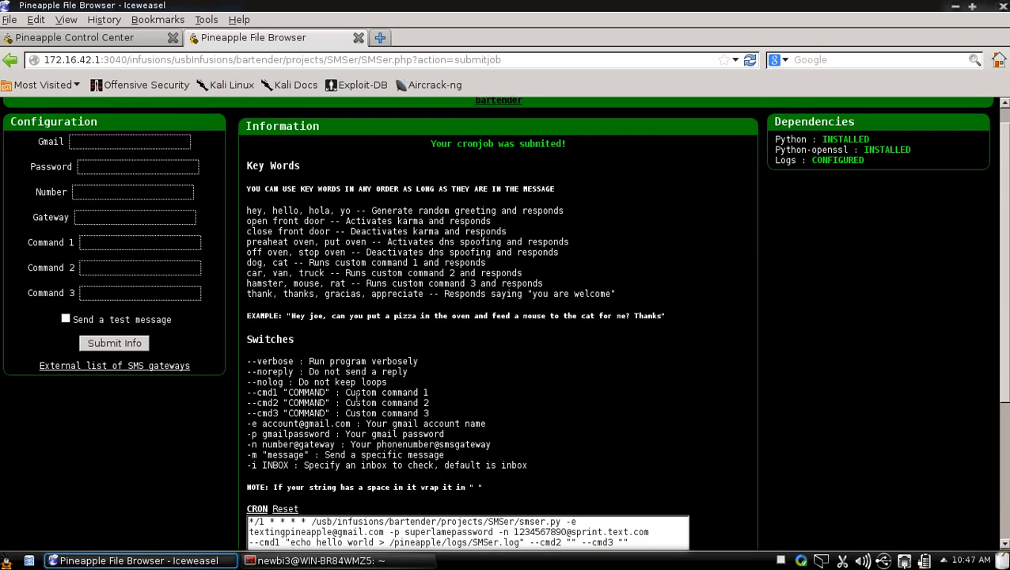
scroll(down, 3)
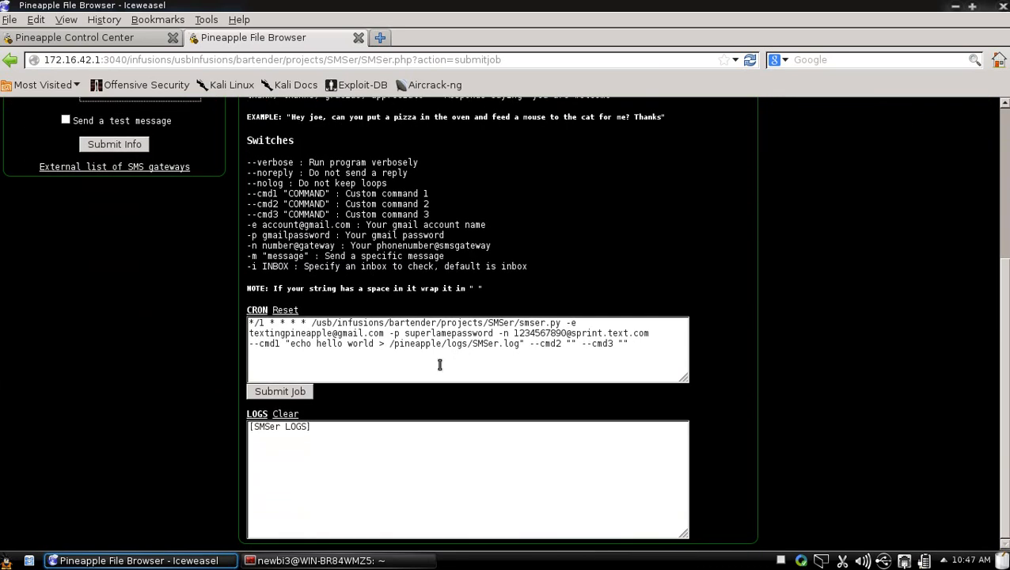
View the smser.py job in the Pineapple's Cron Jobs list and update the crontab.
click(421, 110)
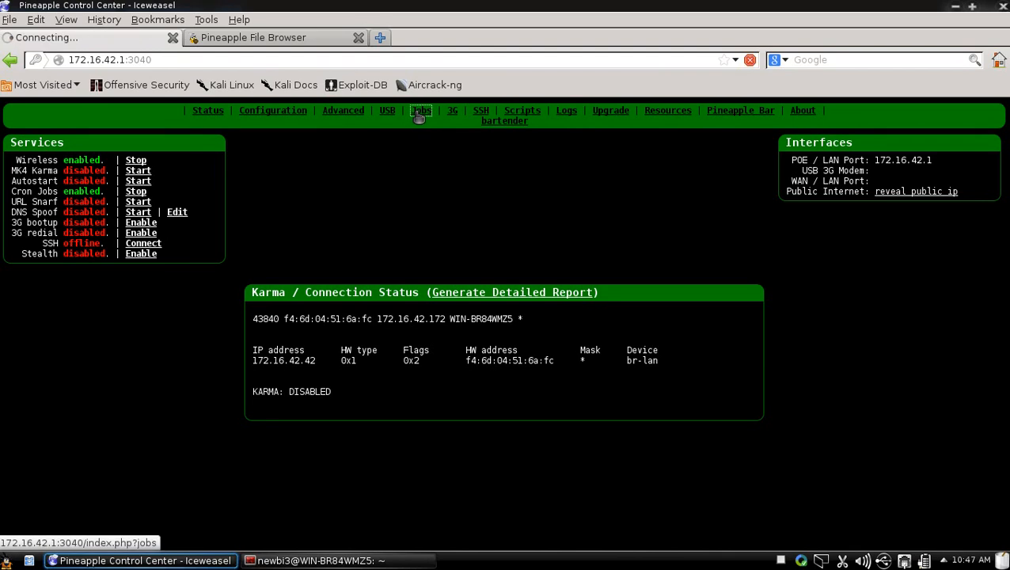
click(420, 110)
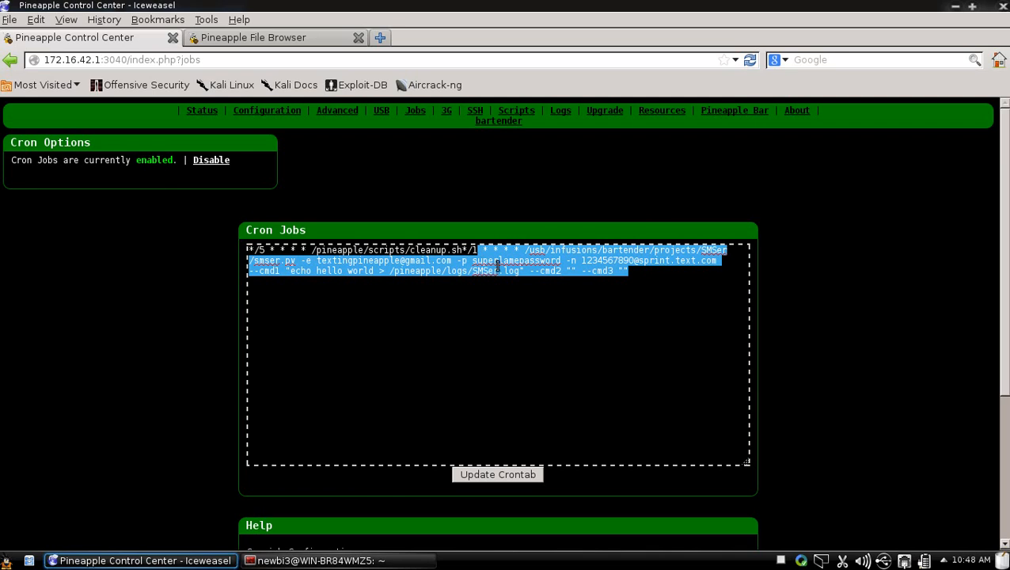
mouse_move(483, 257)
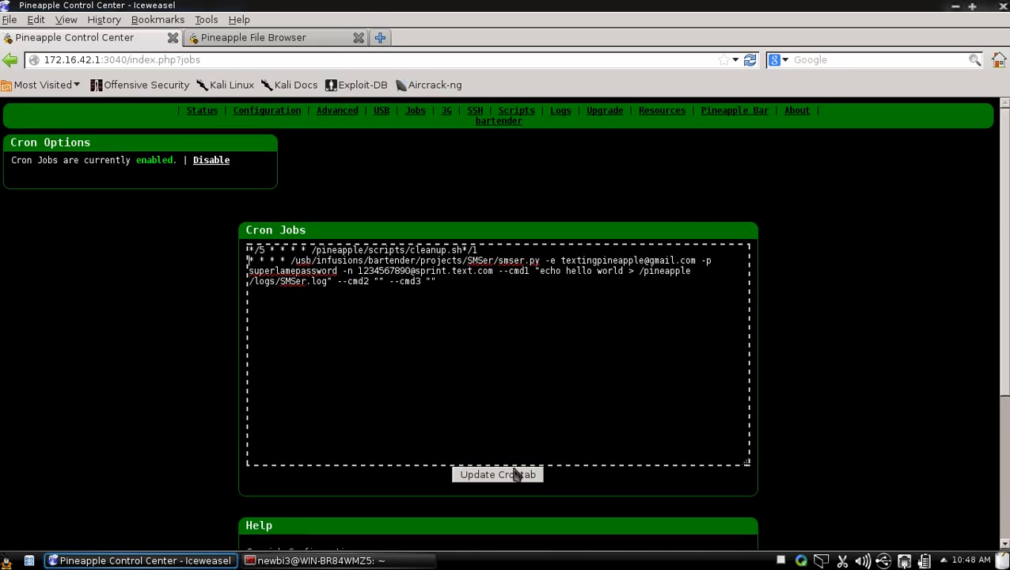
click(498, 475)
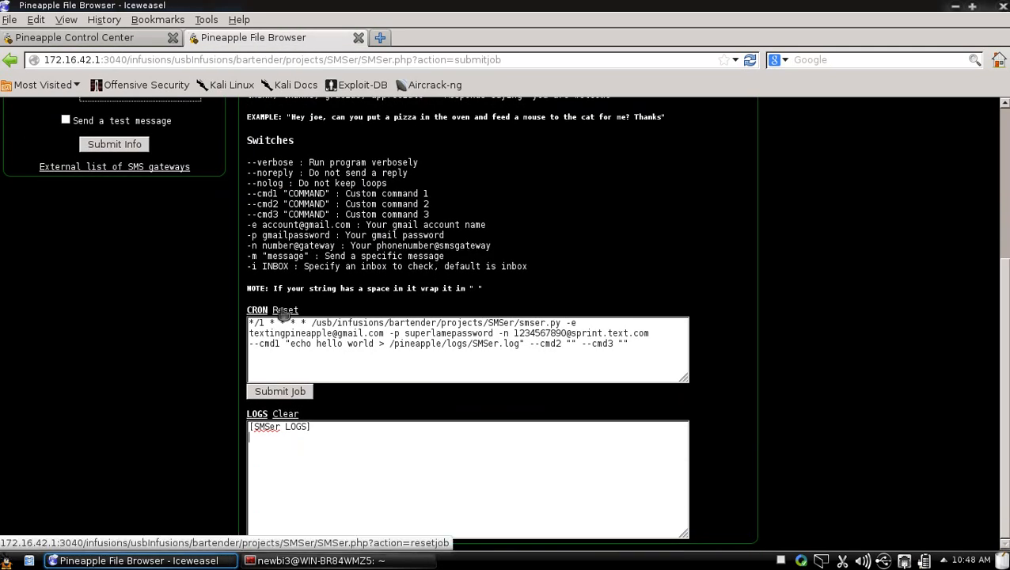
Reset the SMSer cron job and update the crontab so only the cleanup script remains.
click(285, 309)
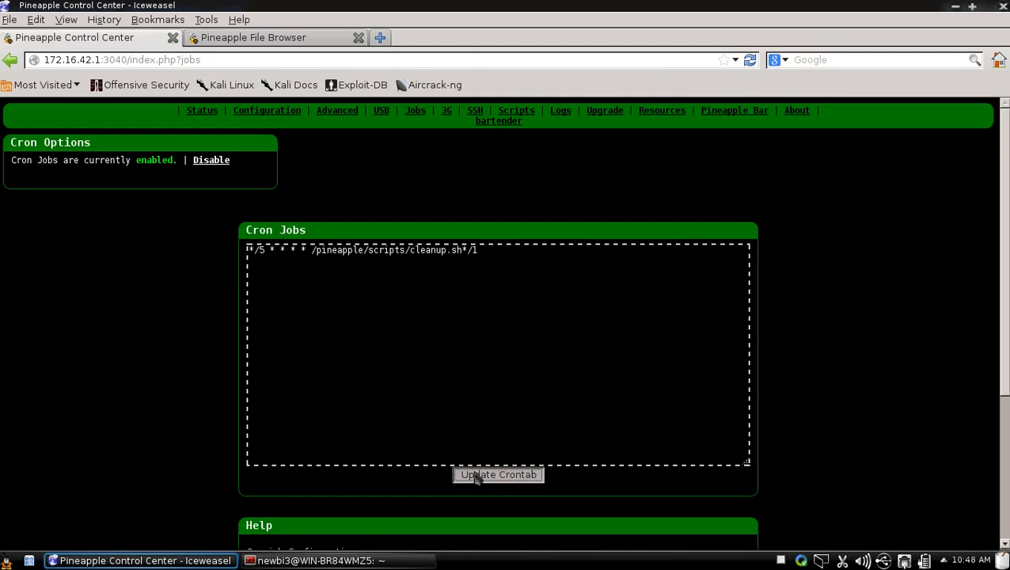
click(497, 474)
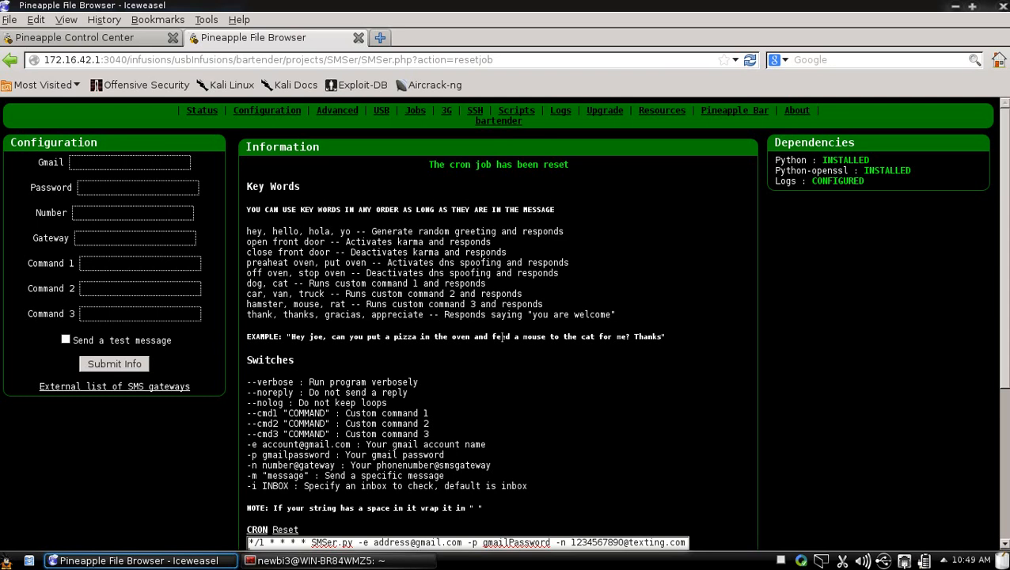
mouse_move(641, 310)
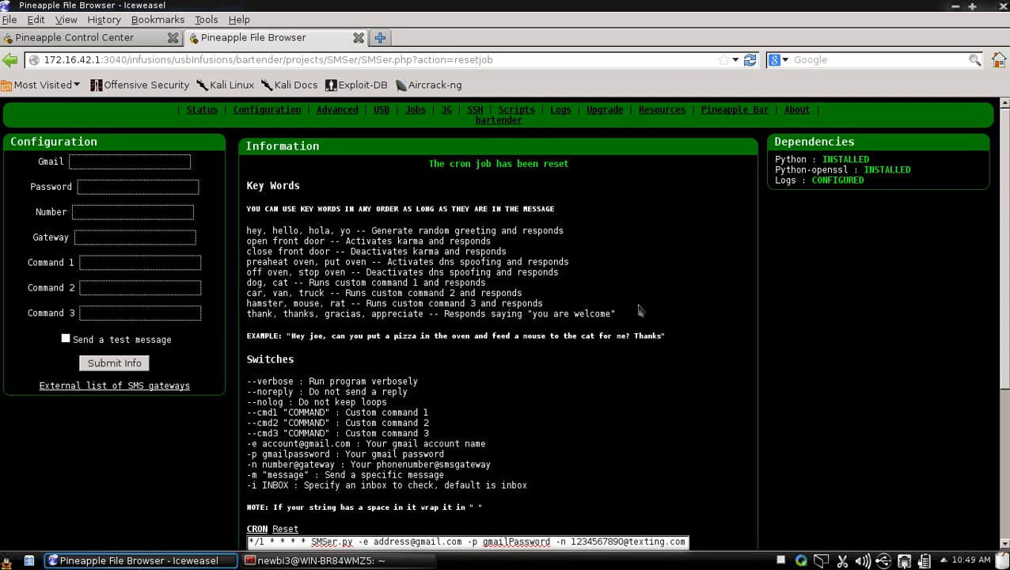
Scroll the SMSer page showing the cron job reset confirmation.
scroll(down, 3)
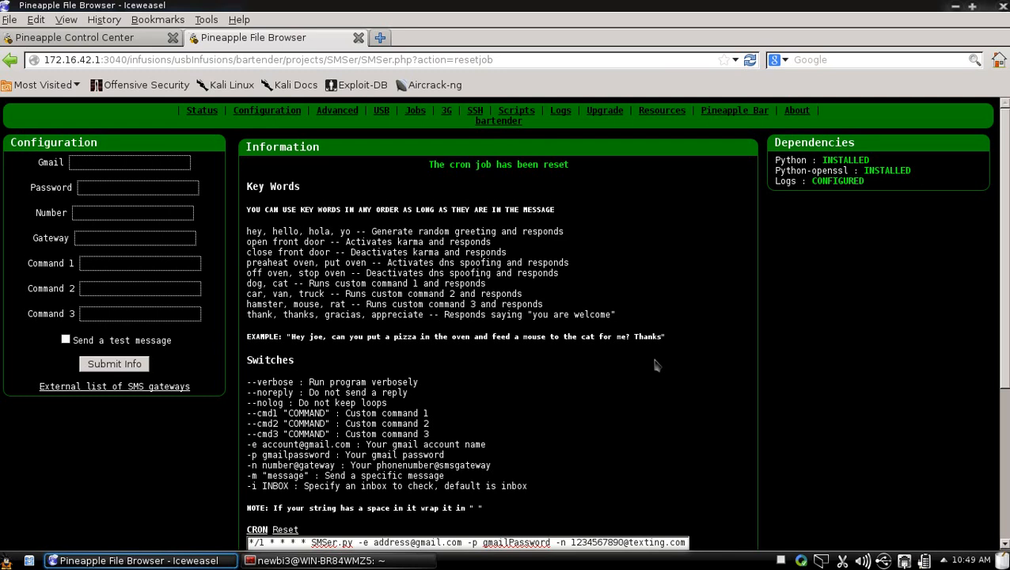
mouse_move(778, 557)
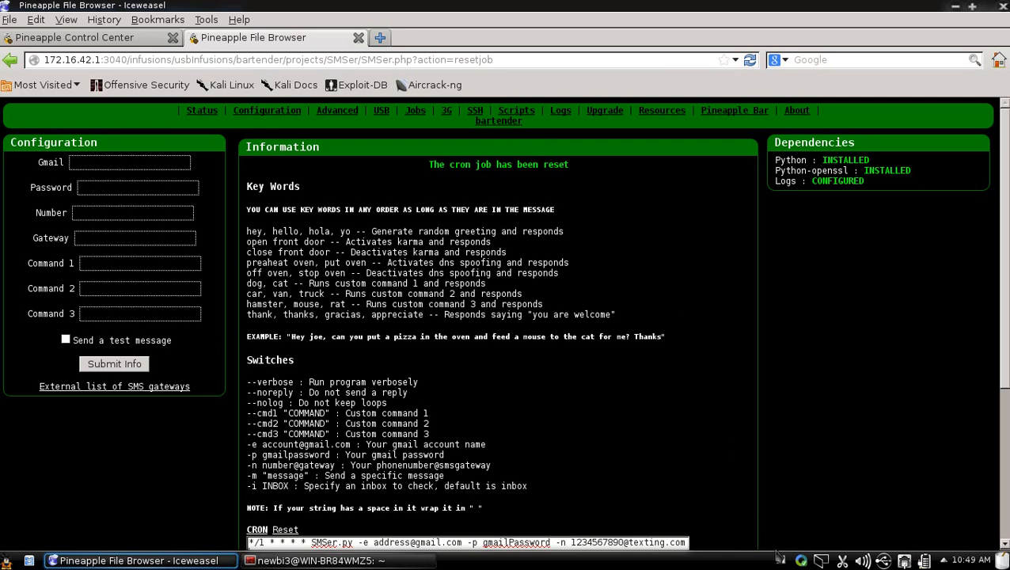